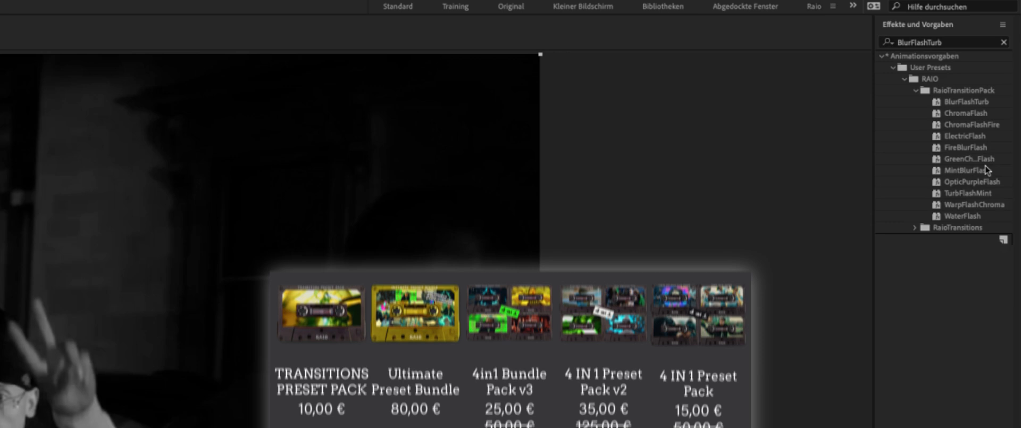
Scrub the timeline past the first cut to preview the record-shelf shot into the close-up.
{"action": "scroll", "scroll_direction": "down", "scroll_amount": 3}
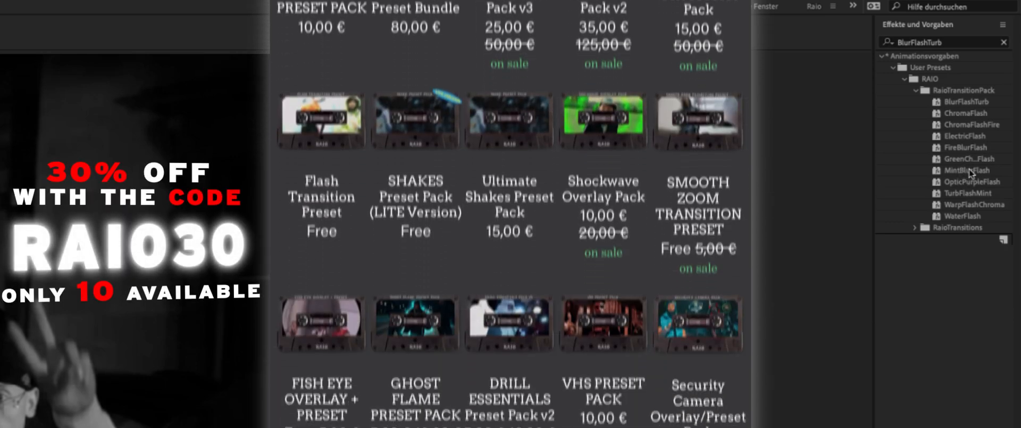
{"action": "scroll", "scroll_direction": "down", "scroll_amount": 3}
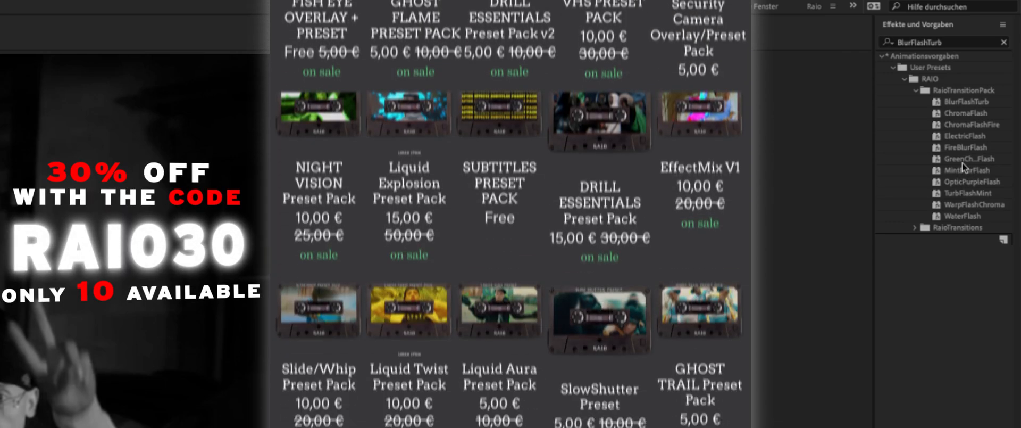
{"action": "scroll", "scroll_direction": "down", "scroll_amount": 3}
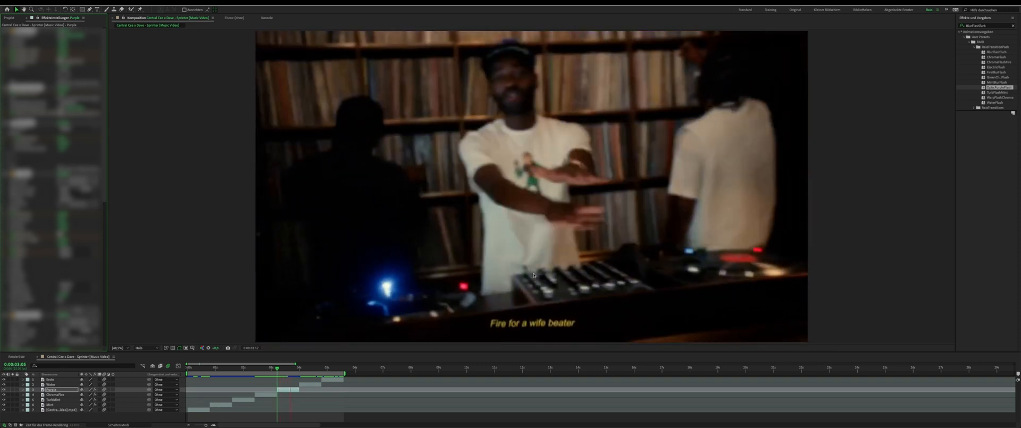
{"action": "left_click", "coordinate": [298, 374]}
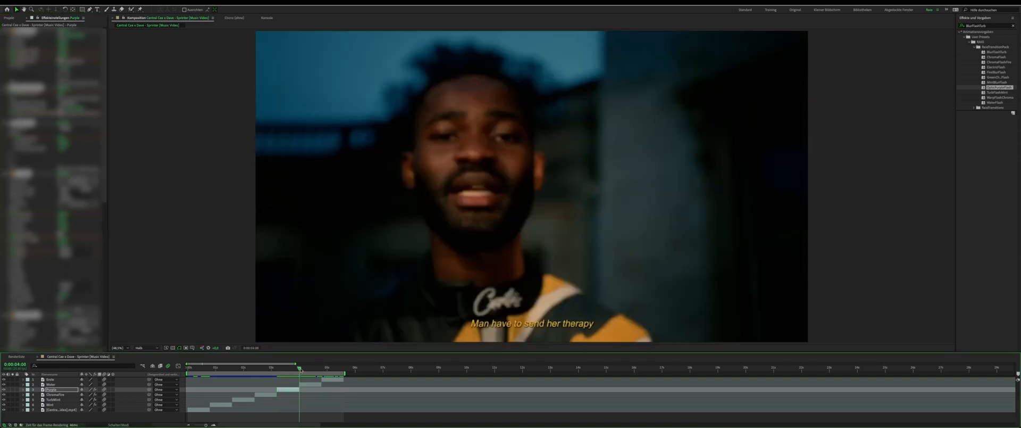